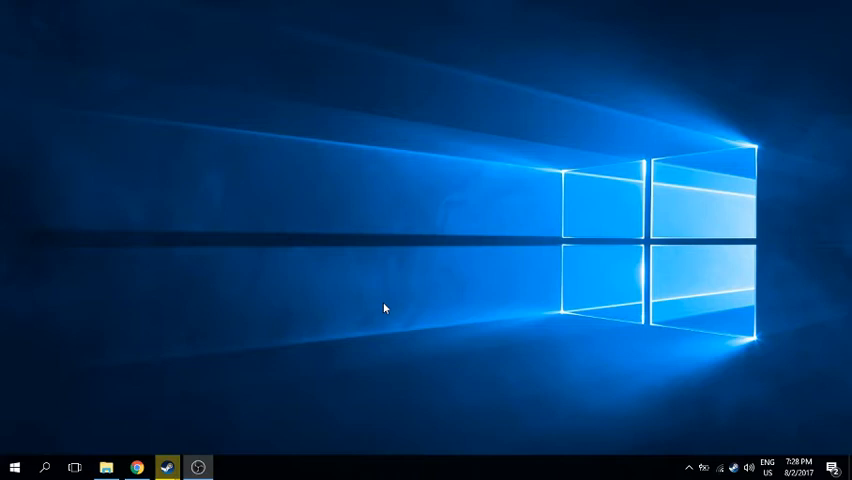
mouse_move(376, 312)
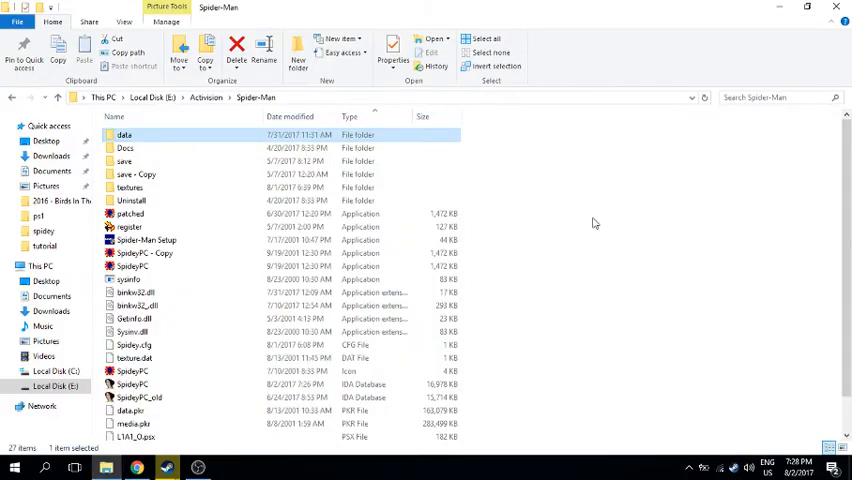
mouse_move(568, 220)
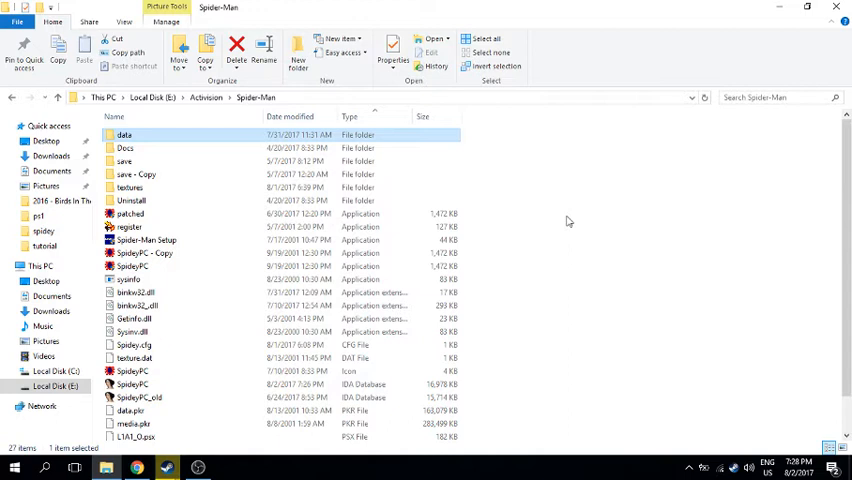
mouse_move(440, 304)
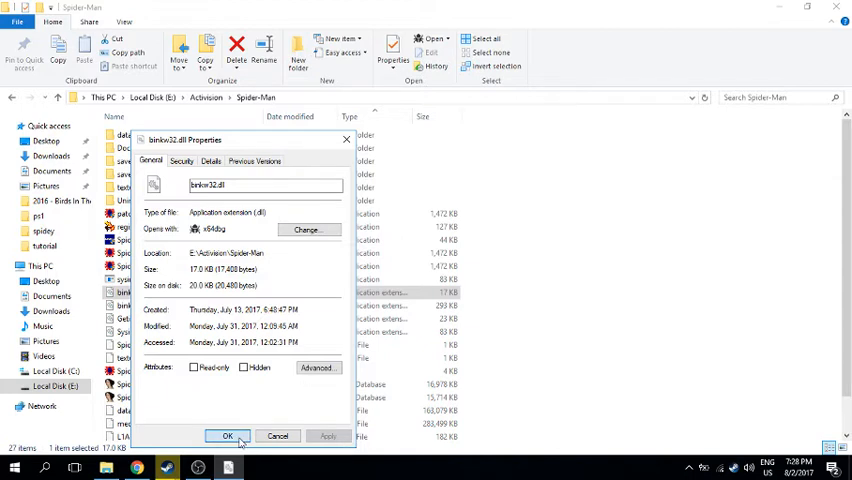
- Unblock binkw32.dll and confirm its Properties dialog with OK
left_click(228, 436)
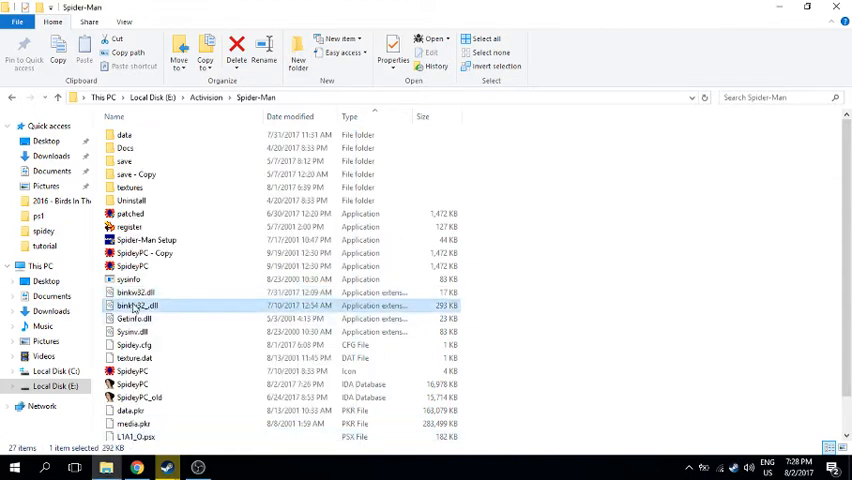
mouse_move(136, 304)
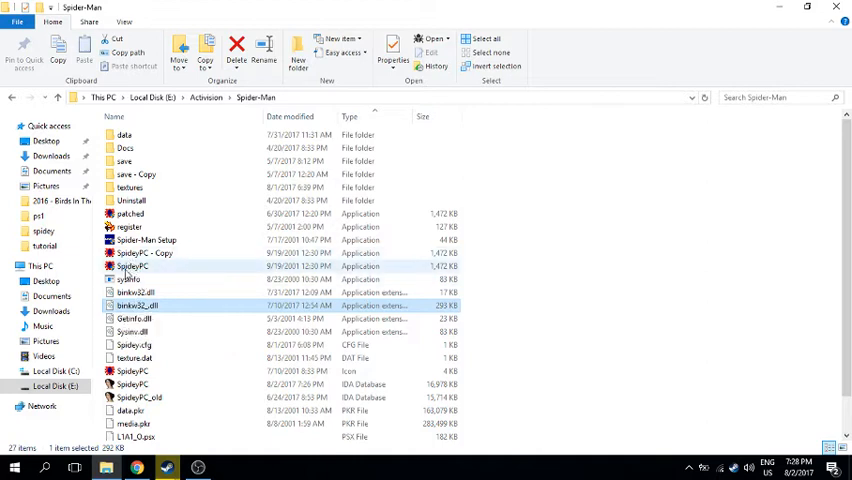
- Set SpideyPC to Windows 95 compatibility with fullscreen optimizations disabled and Run as administrator enabled
left_click(132, 266)
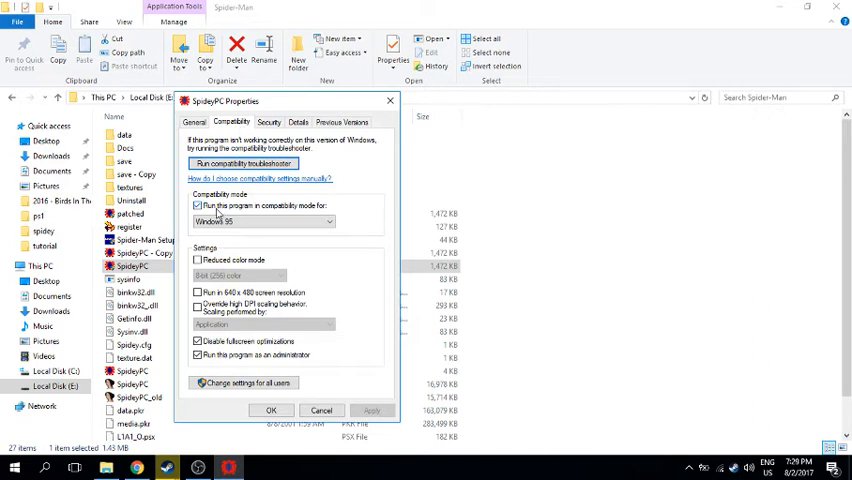
left_click(196, 204)
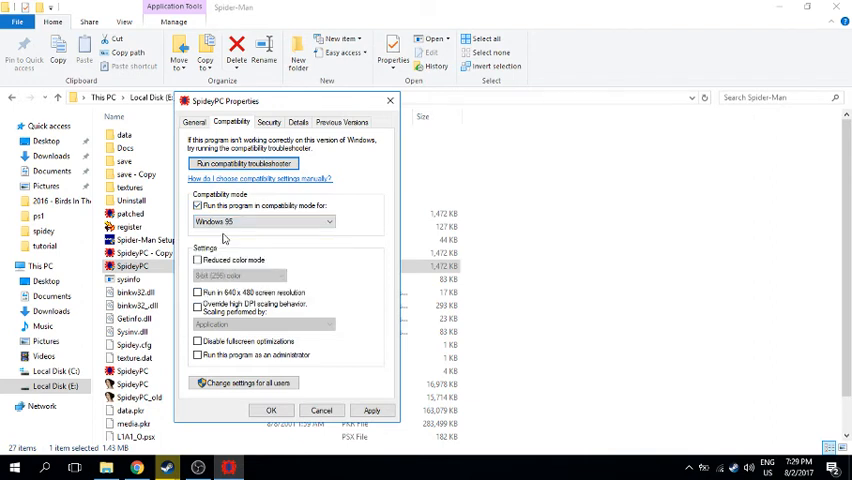
left_click(198, 340)
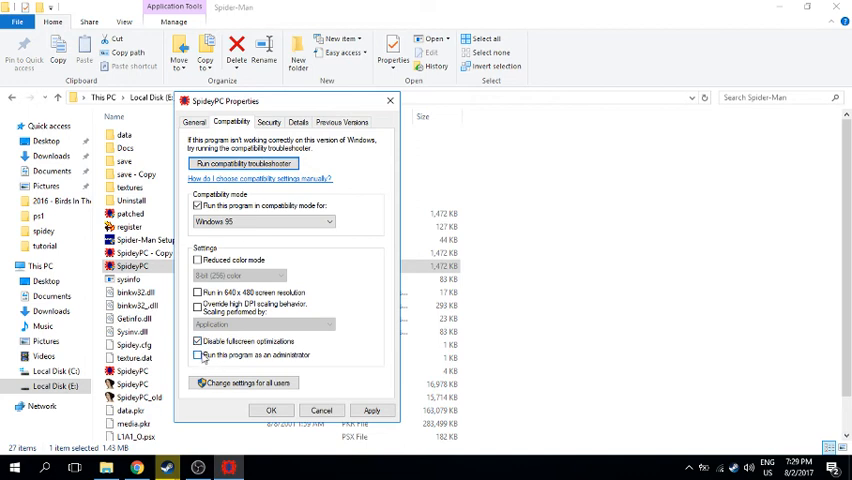
left_click(196, 356)
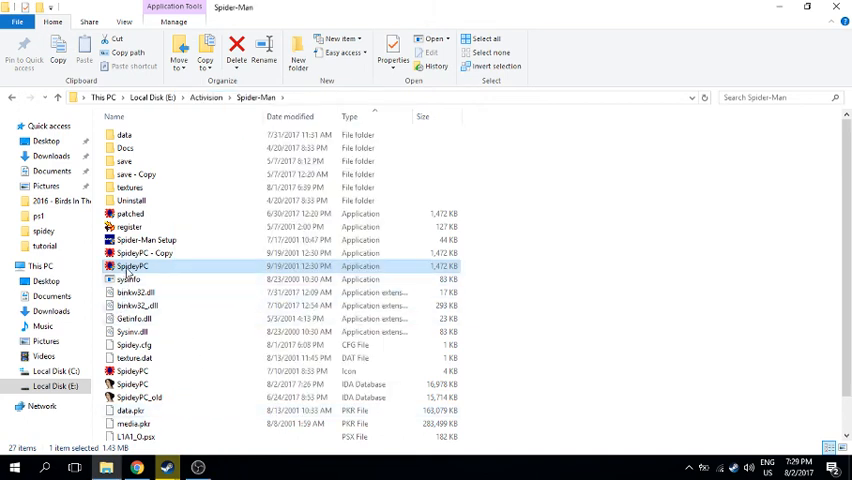
mouse_move(132, 266)
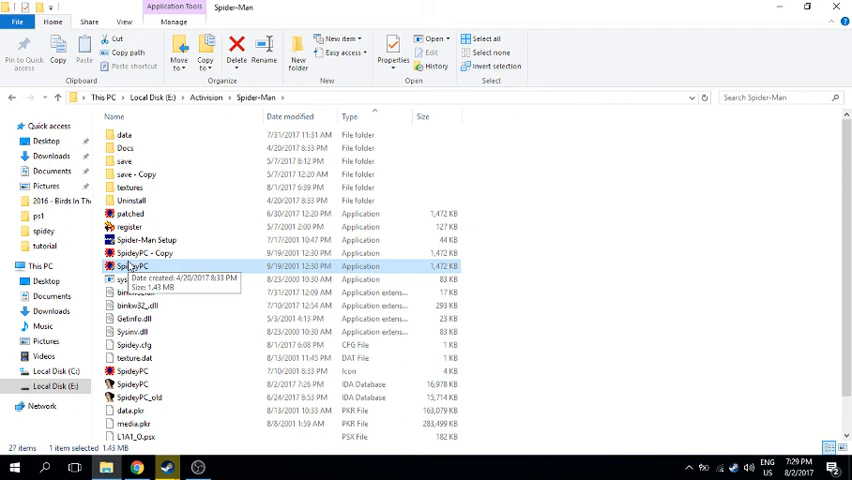